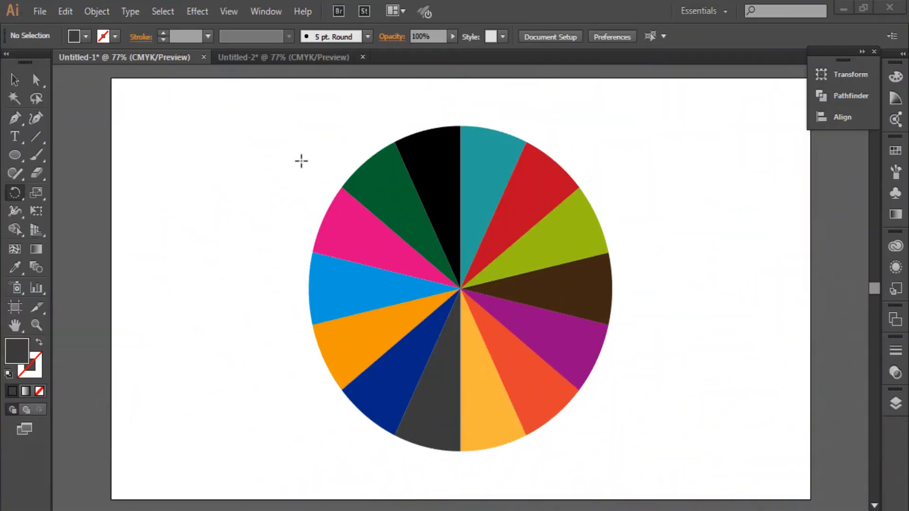
mouse_move(45, 26)
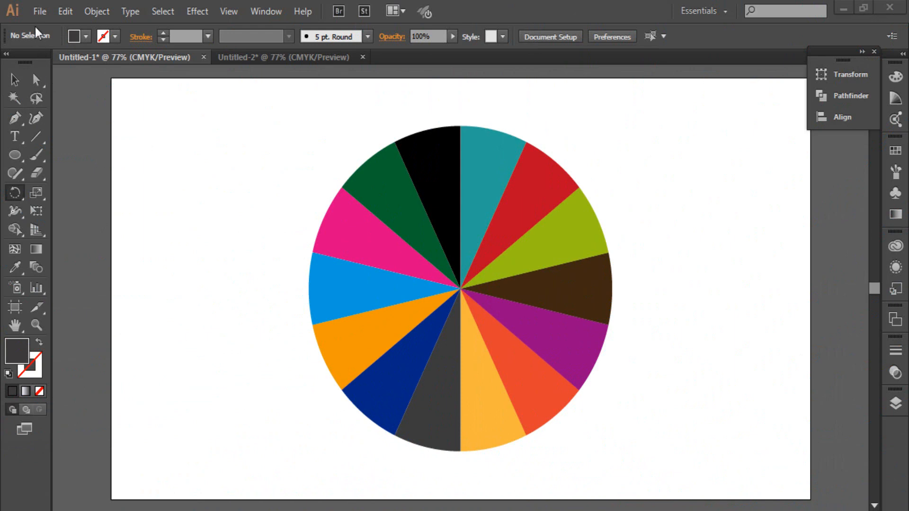
Step: Create a new 1280 × 720 px document named DIVIDE_CIRCLE
left_click(40, 11)
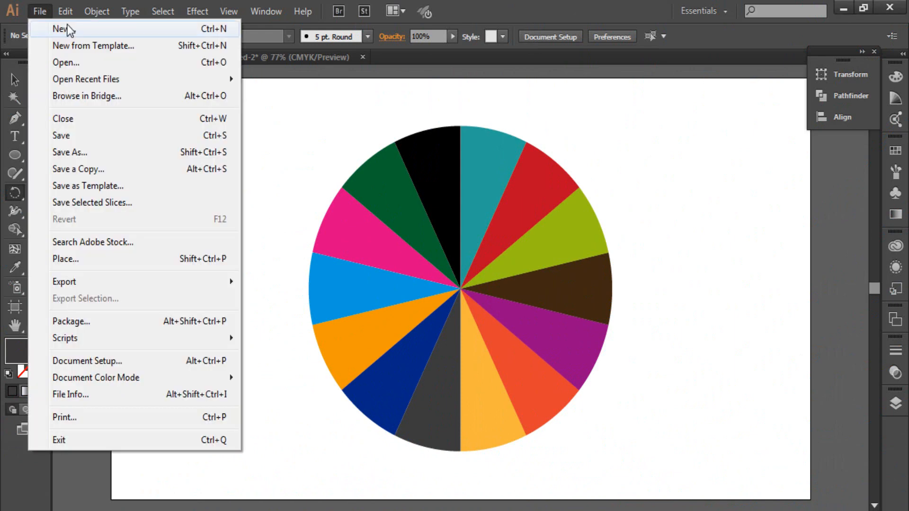
left_click(60, 30)
type("DIVIDE_CIRCLE")
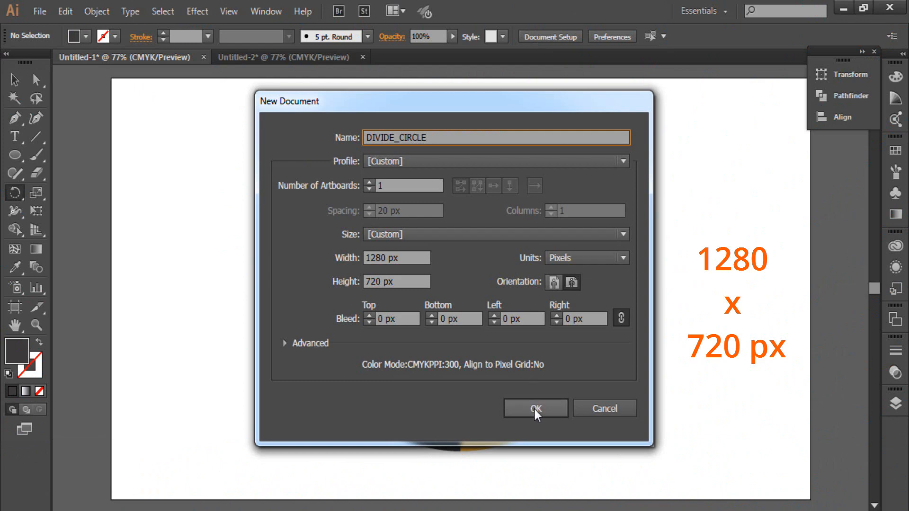
left_click(228, 10)
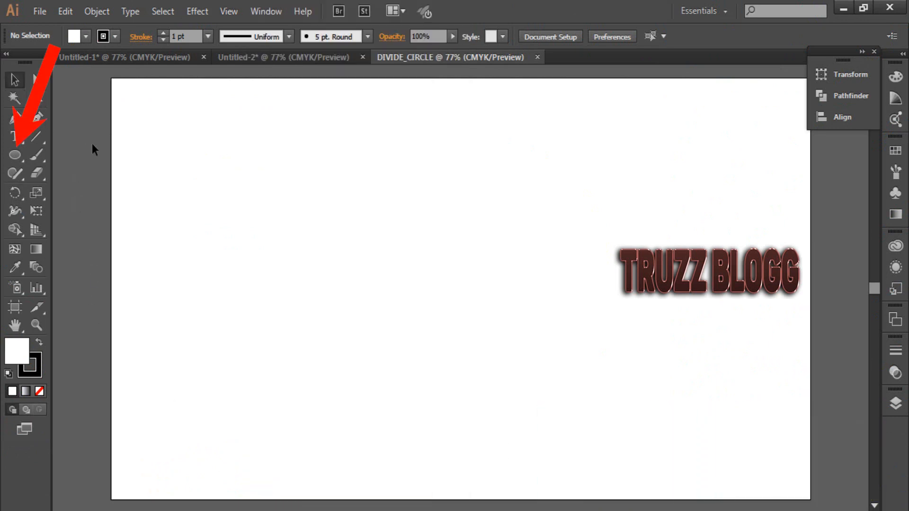
Step: Draw a large grey circle outward from the artboard centre with the Ellipse Tool, then select it
left_click(13, 152)
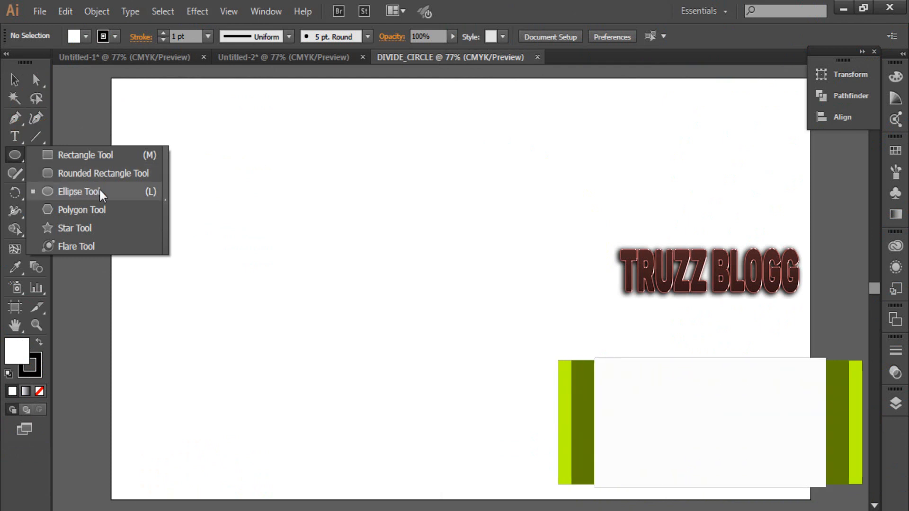
left_click(84, 192)
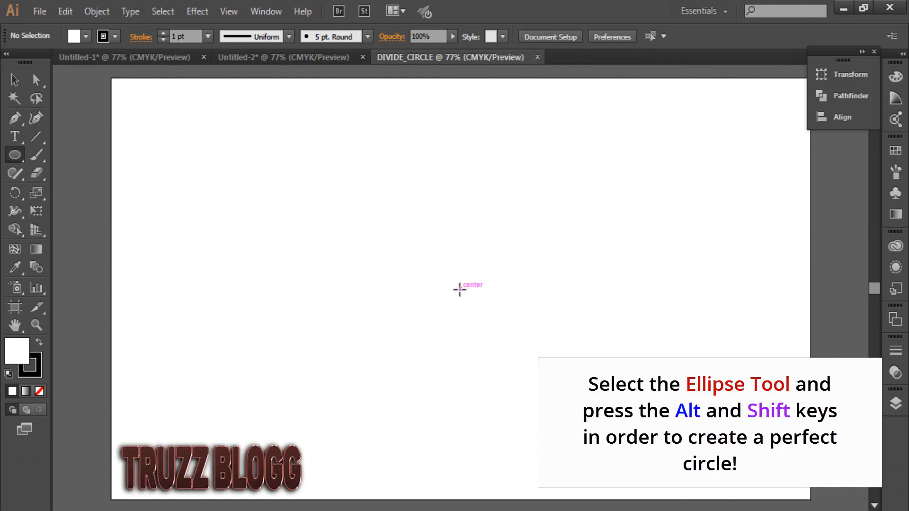
left_click_drag(460, 289, 655, 193)
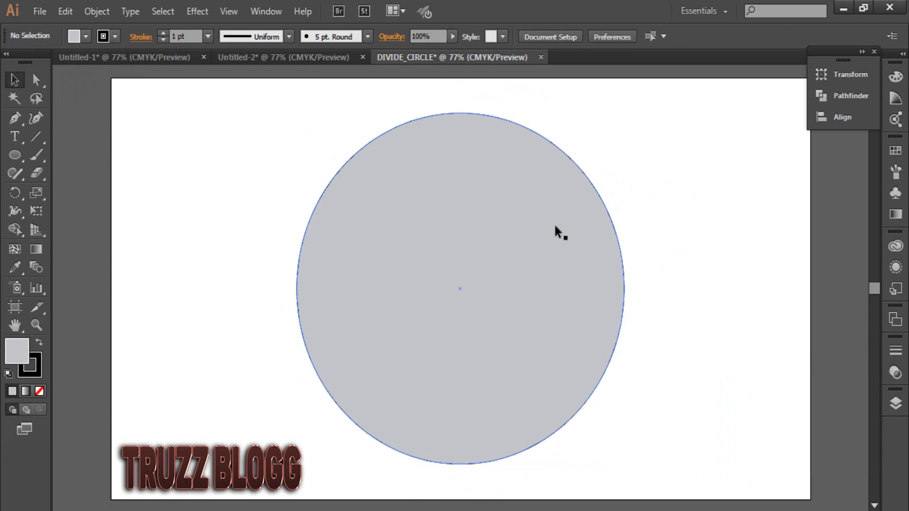
left_click(266, 12)
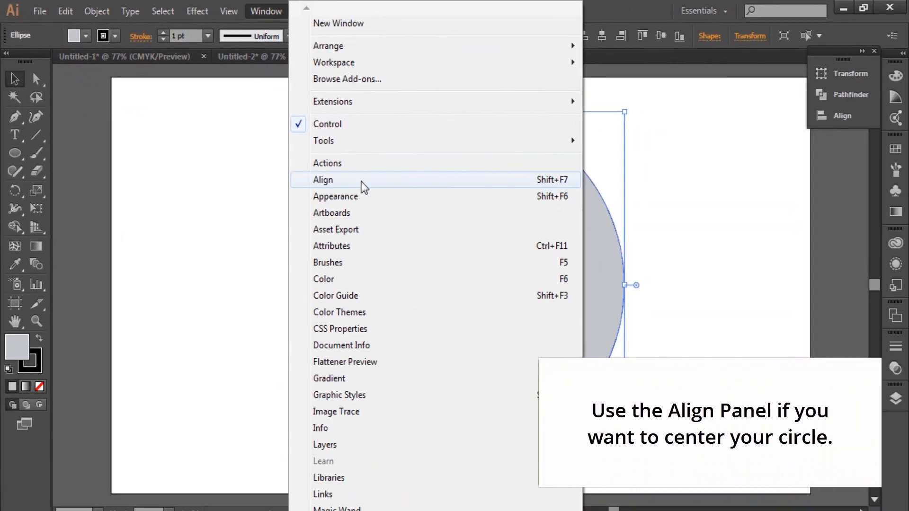
Step: Bring up the Align panel with the grey circle still selected
left_click(323, 180)
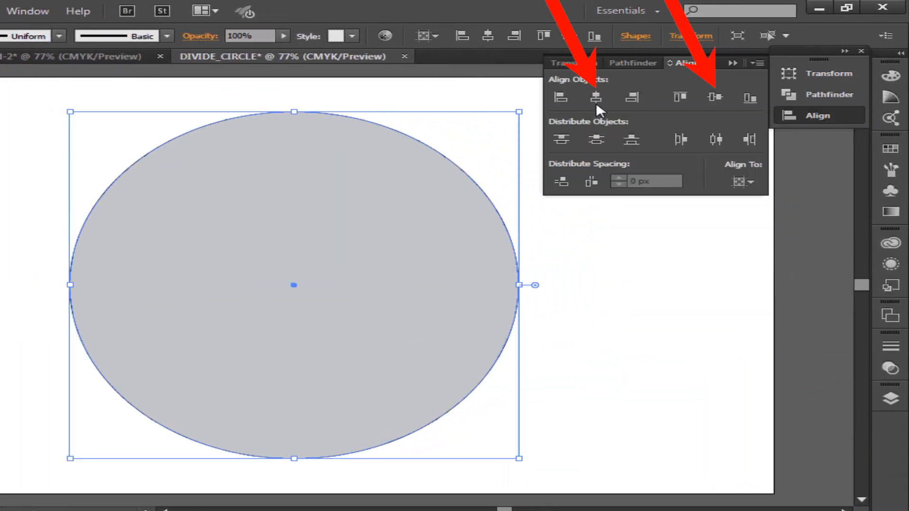
mouse_move(730, 116)
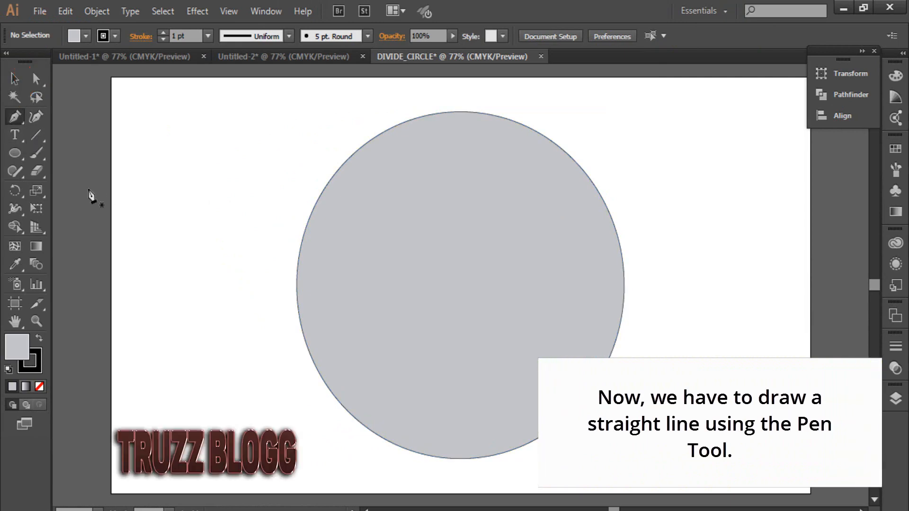
mouse_move(461, 295)
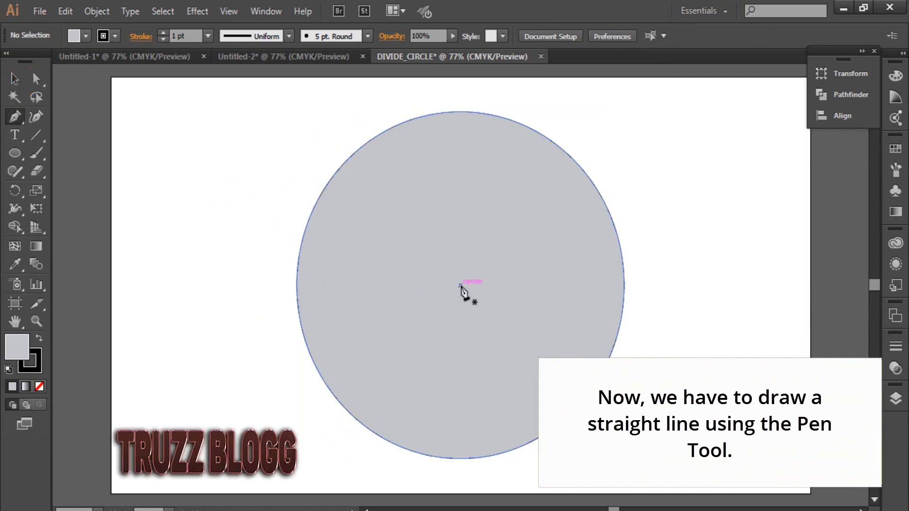
Step: Draw a Pen line from the circle's centre straight up past its top edge, then select it
left_click_drag(460, 284, 456, 248)
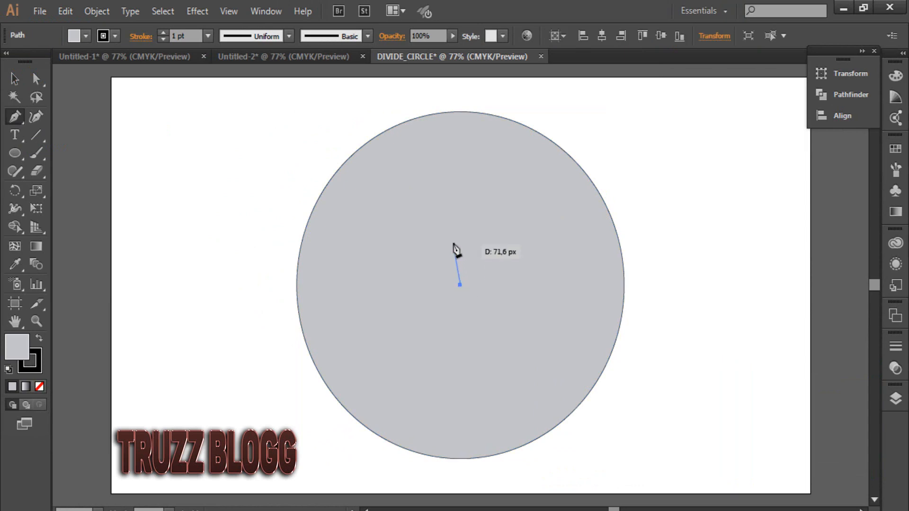
left_click_drag(459, 284, 461, 101)
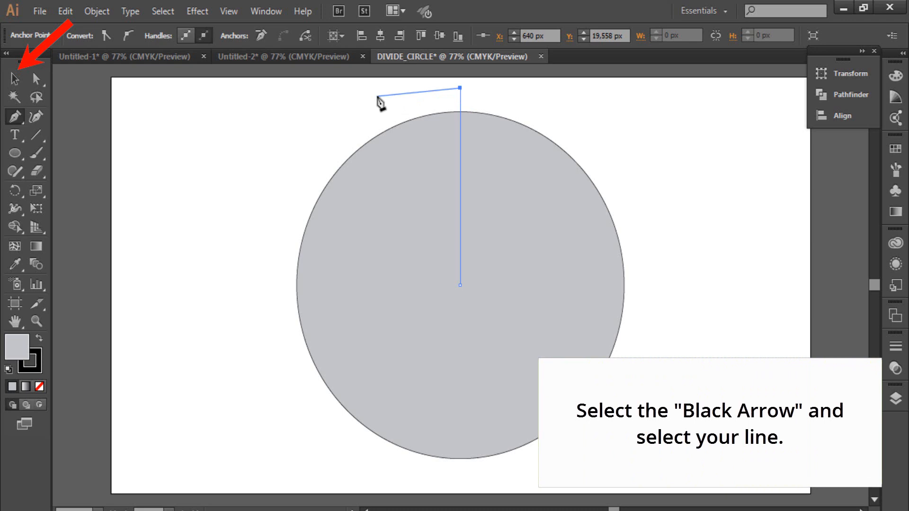
left_click(12, 77)
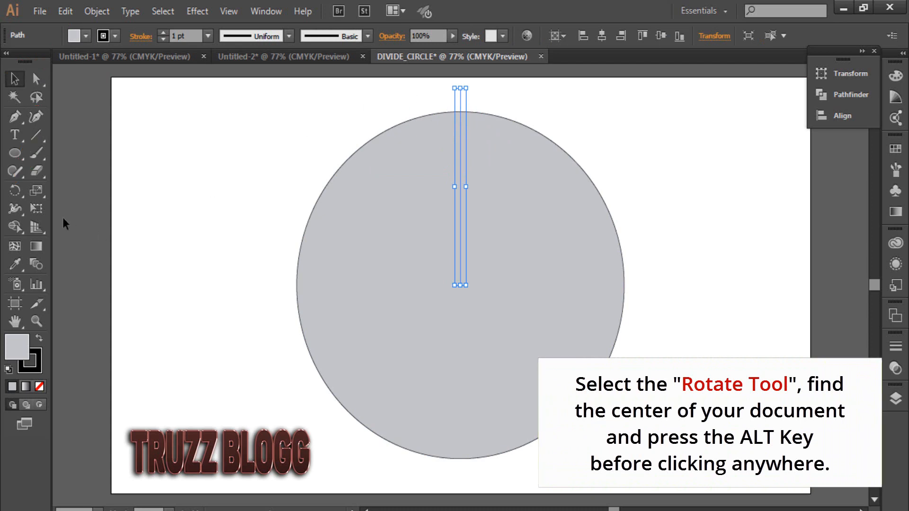
Step: Alt-click the circle's centre with the Rotate Tool to open the Rotate dialog
left_click(12, 190)
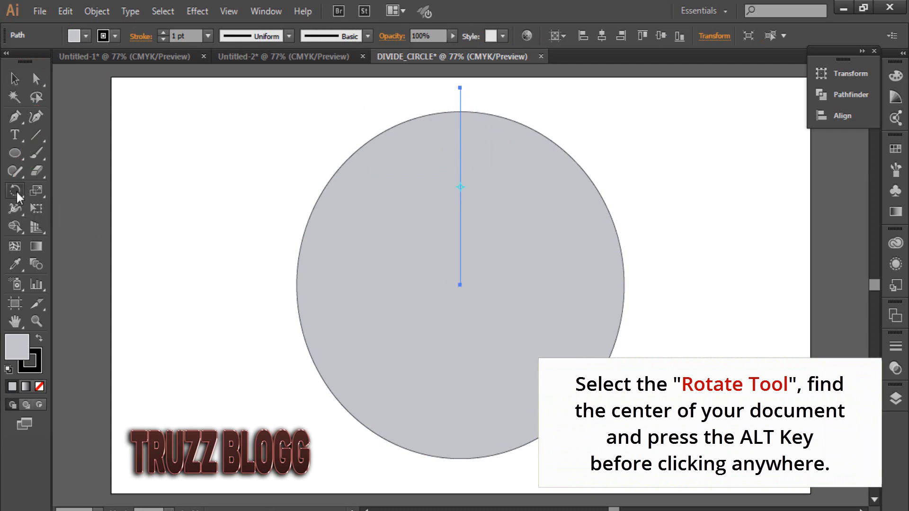
left_click(13, 190)
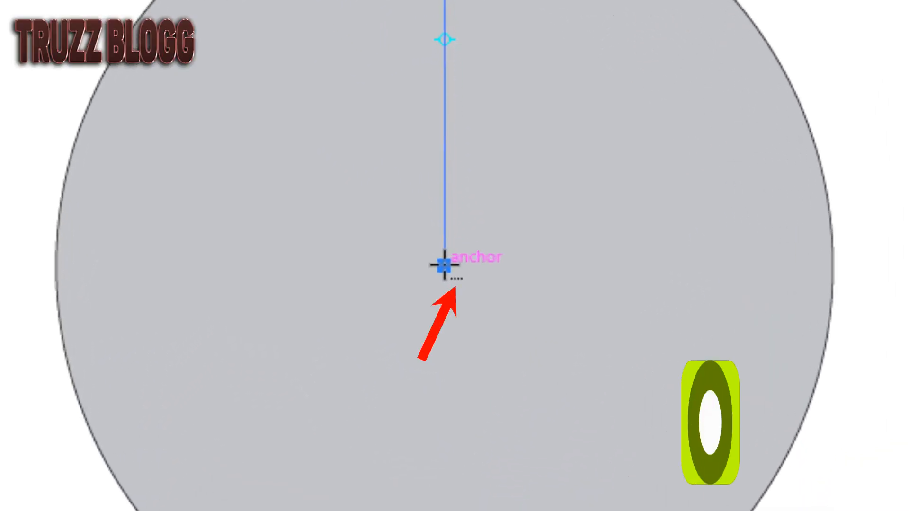
key("alt")
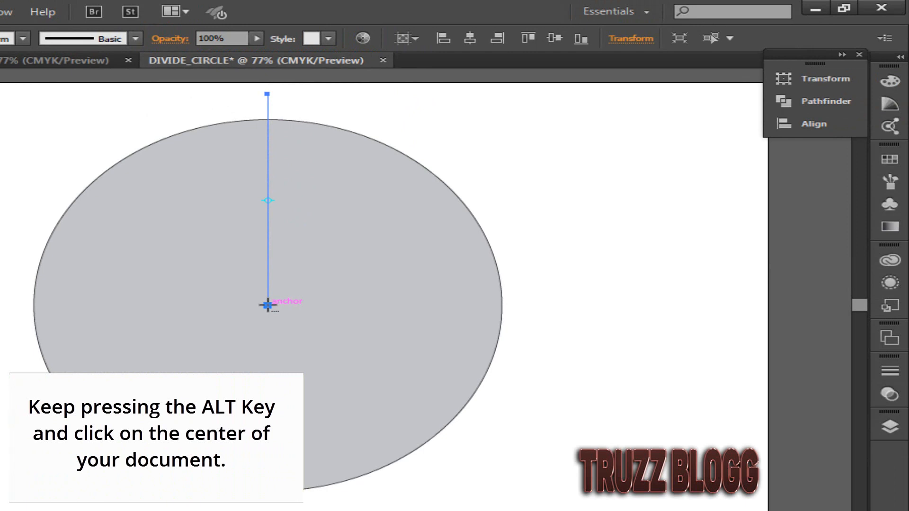
left_click(266, 305)
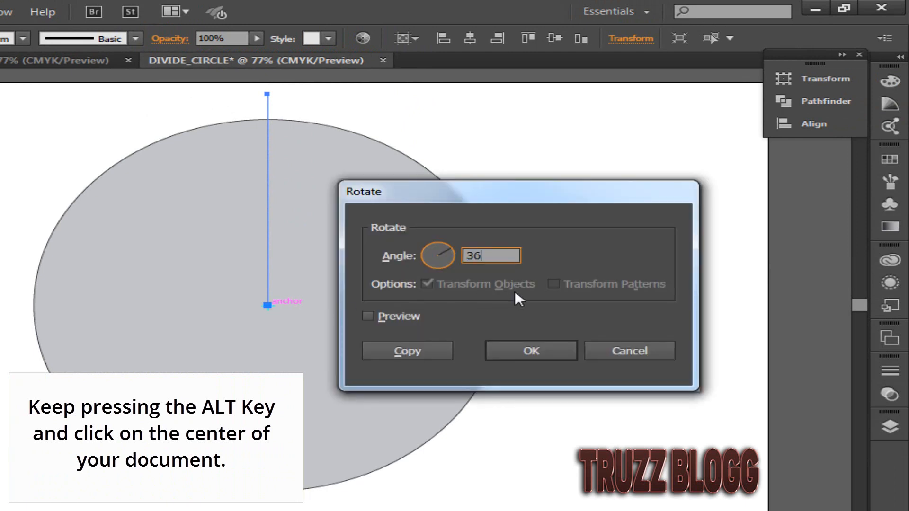
Step: Enter 360/12 as the rotation angle
type("360/12")
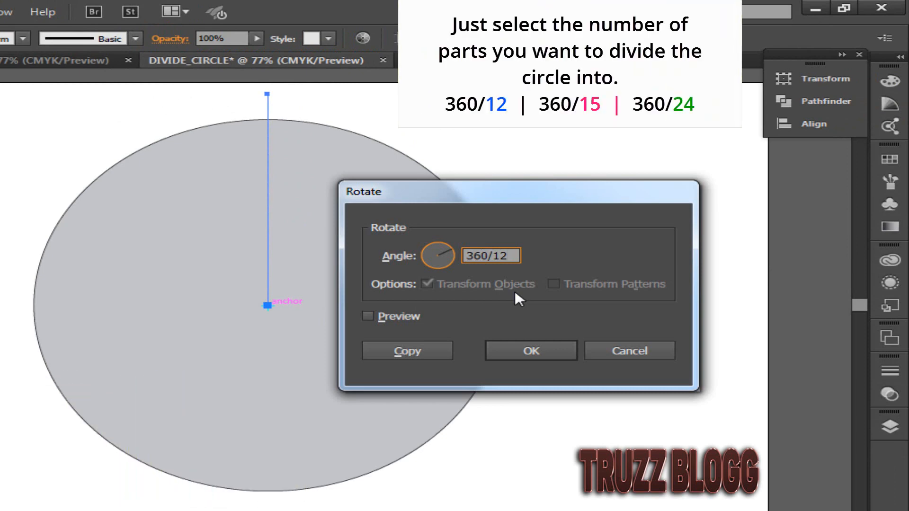
key("Backspace")
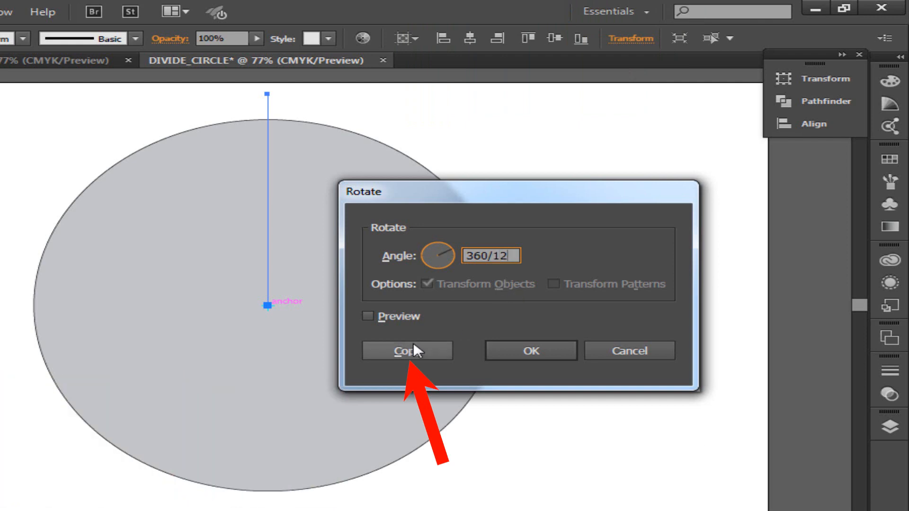
Step: Copy the rotated line and repeat with Ctrl+D to fill the circle with twelve spokes
left_click(406, 351)
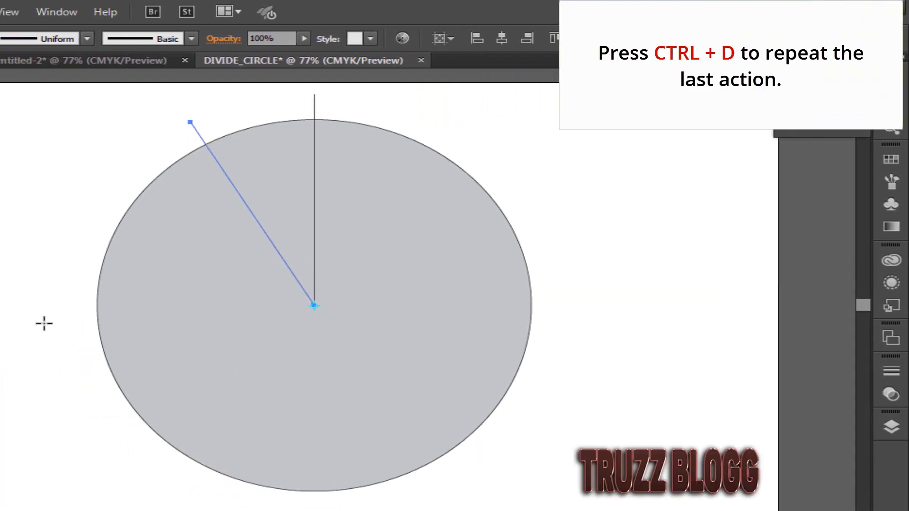
key("ctrl+d")
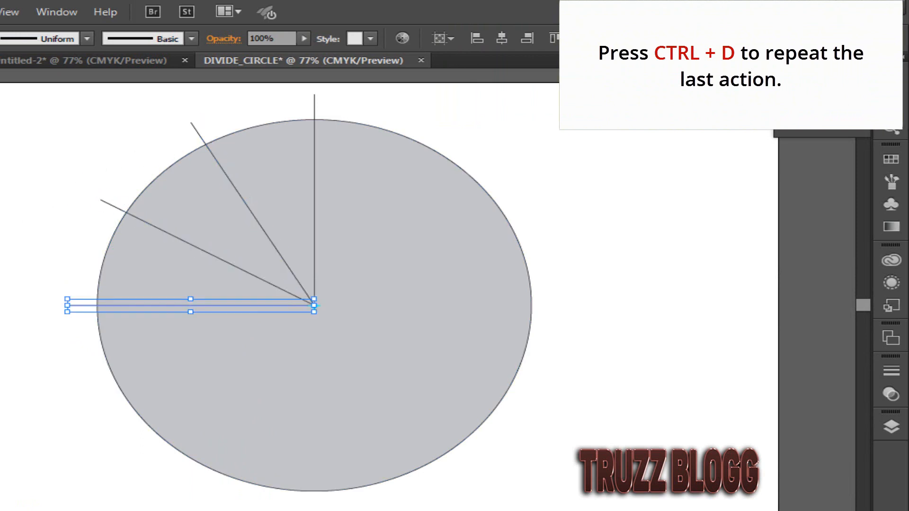
key("ctrl+d")
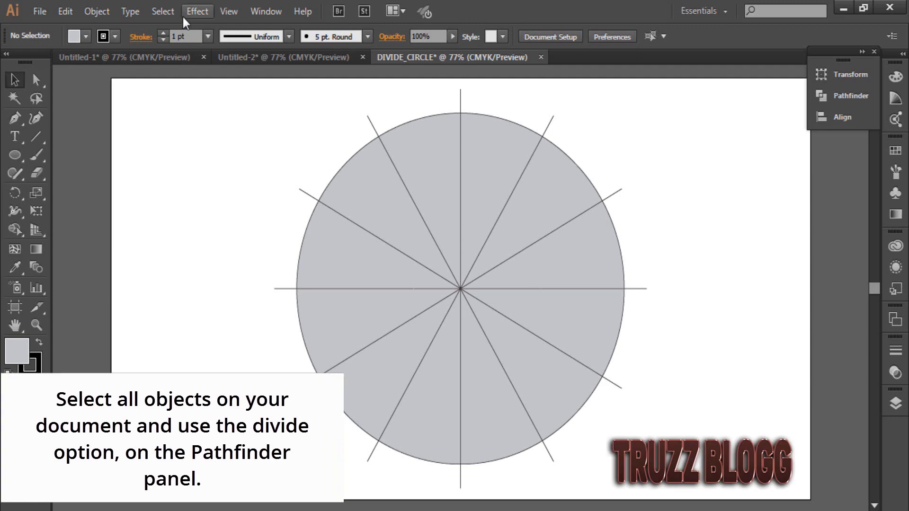
Step: Select all objects and apply Pathfinder Divide to split the circle along the spokes
left_click(162, 11)
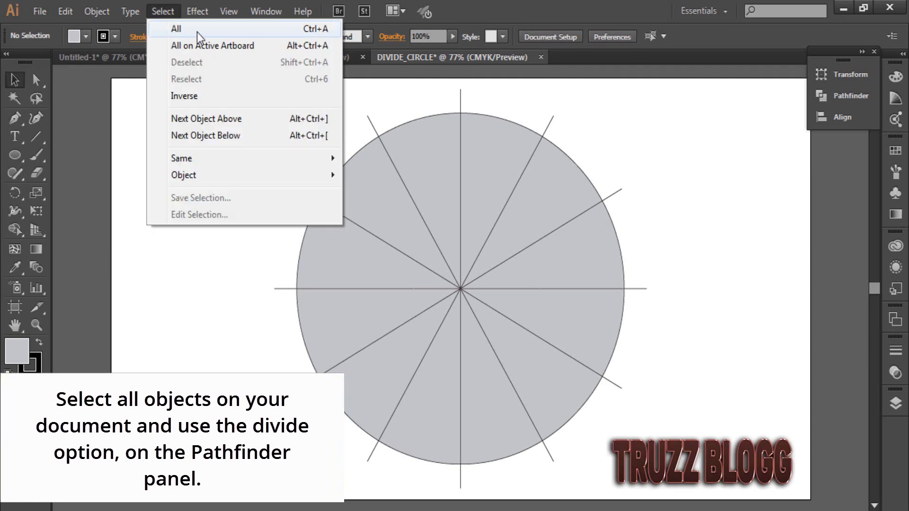
left_click(179, 28)
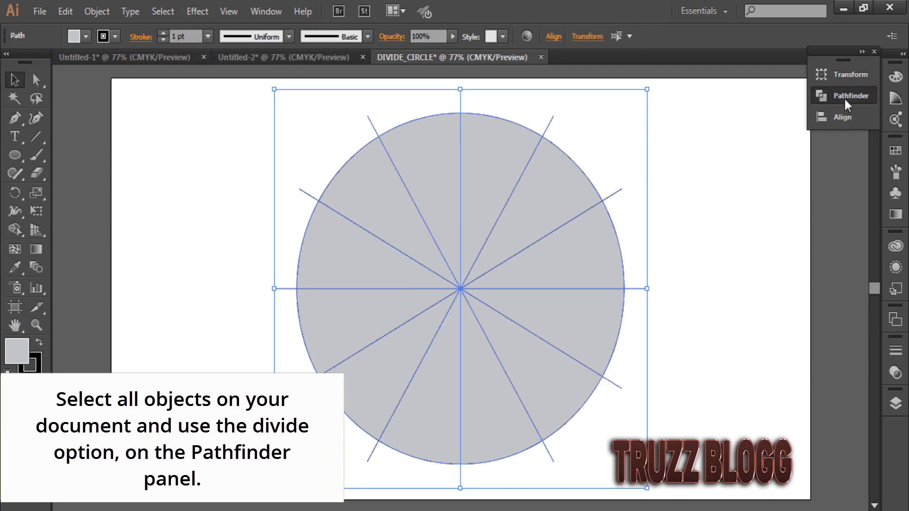
left_click(843, 95)
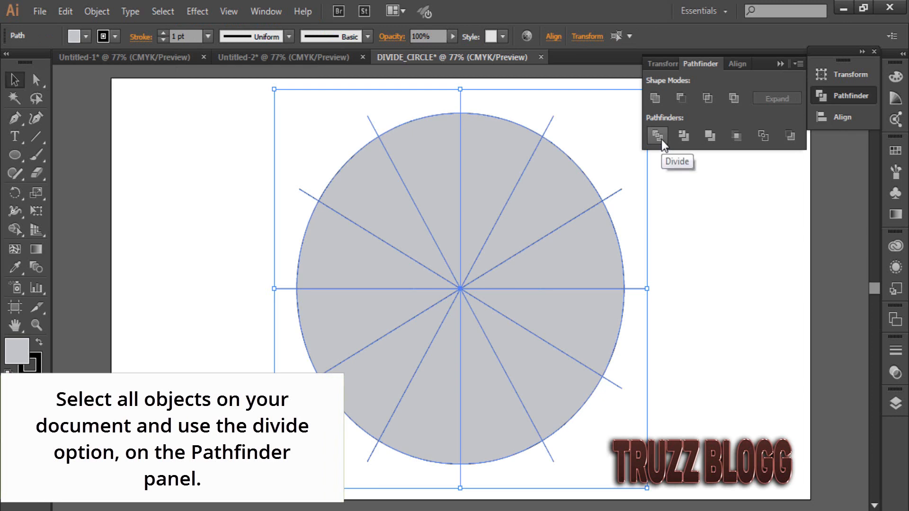
left_click(656, 137)
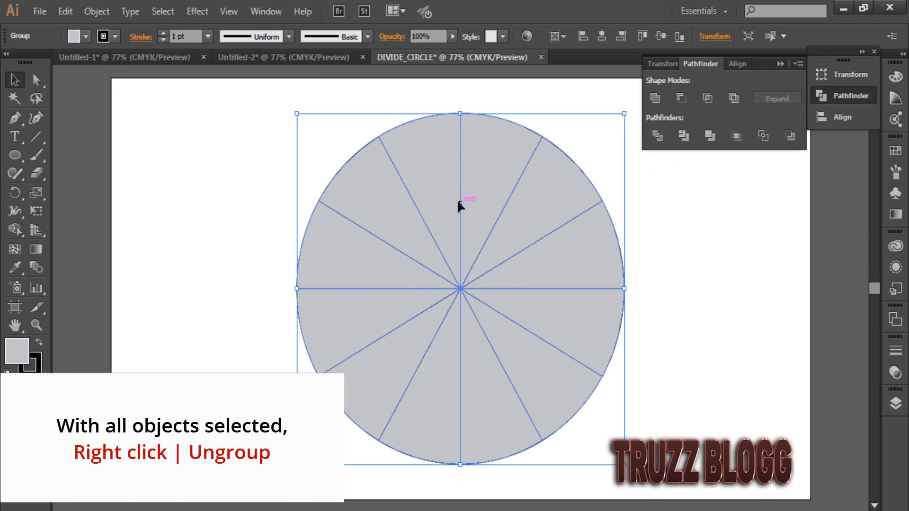
Step: Ungroup the divided wedges via the right-click menu
right_click(459, 205)
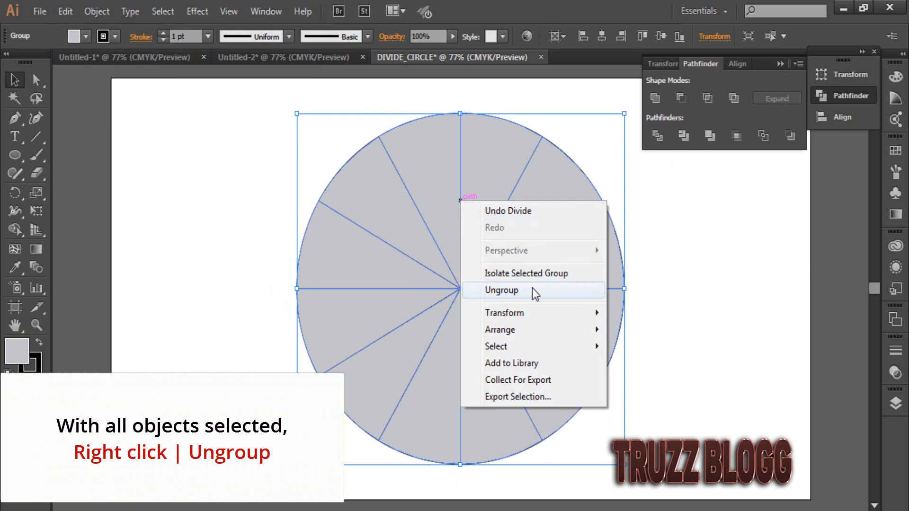
left_click(502, 290)
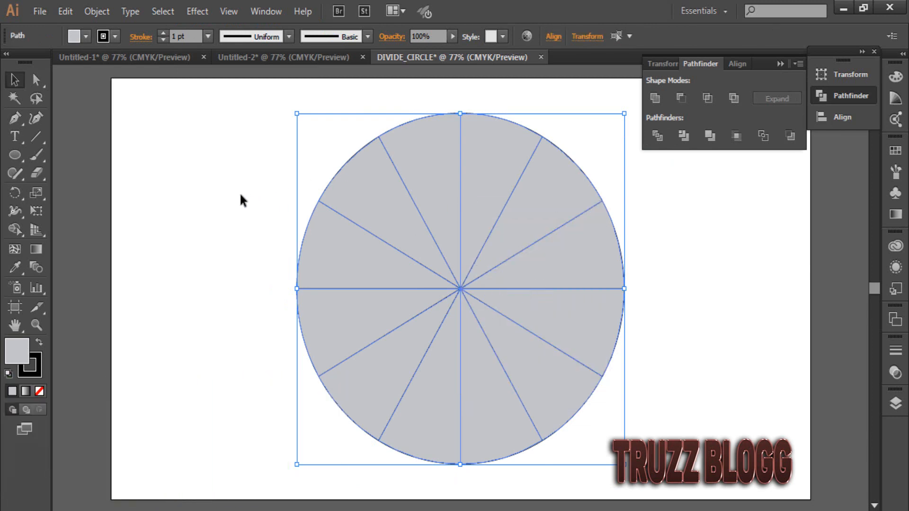